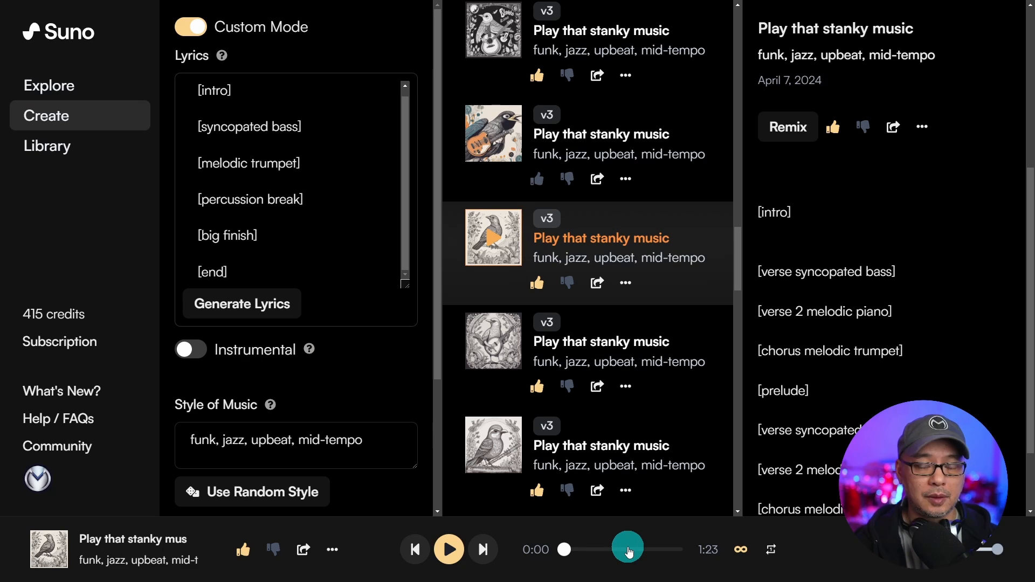
- Start the orange-bird version of 'Play that stanky music' and highlight its [intro] and [syncopated bass] tags
{"action": "left_click", "coordinate": [493, 237]}
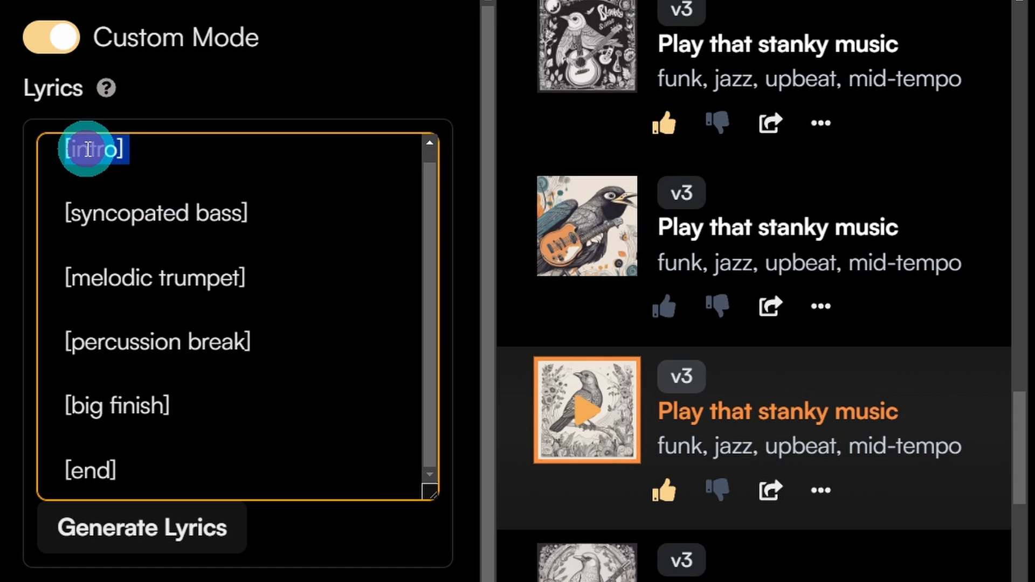
{"action": "double_click", "coordinate": [158, 212]}
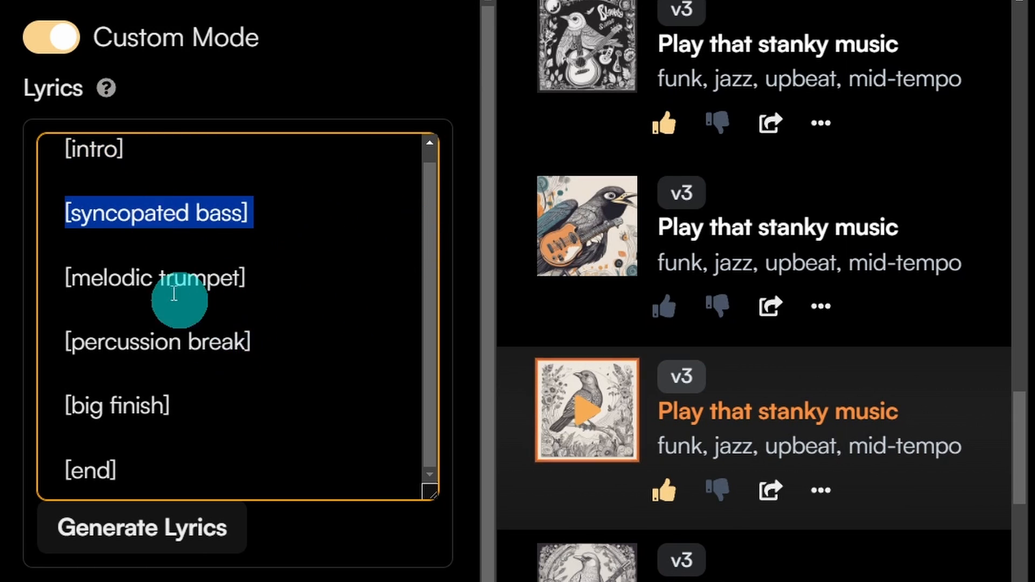
{"action": "double_click", "coordinate": [159, 341]}
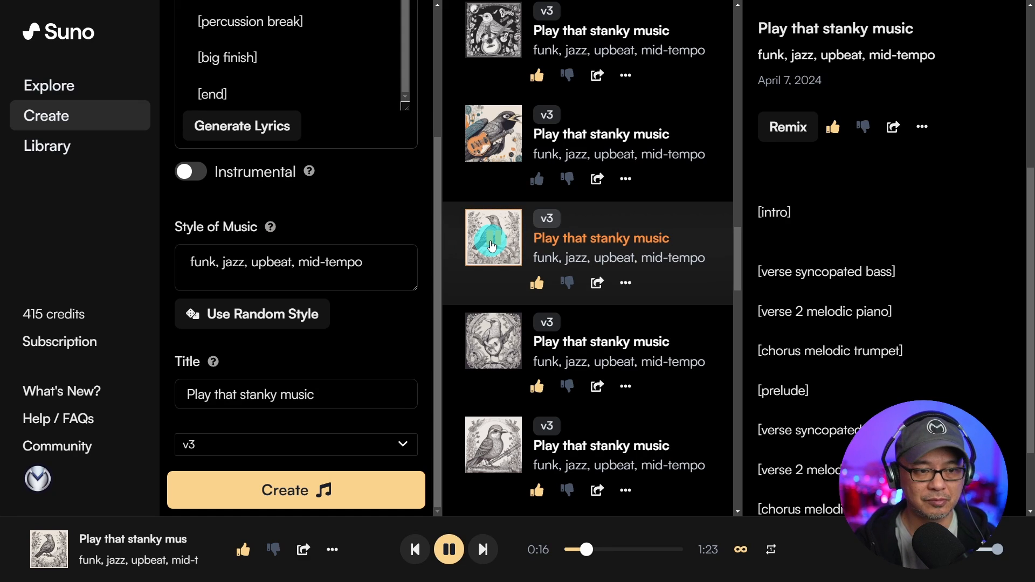
- Resume the song, then pause it at 0:27 and scroll down the song list
{"action": "left_click", "coordinate": [493, 237]}
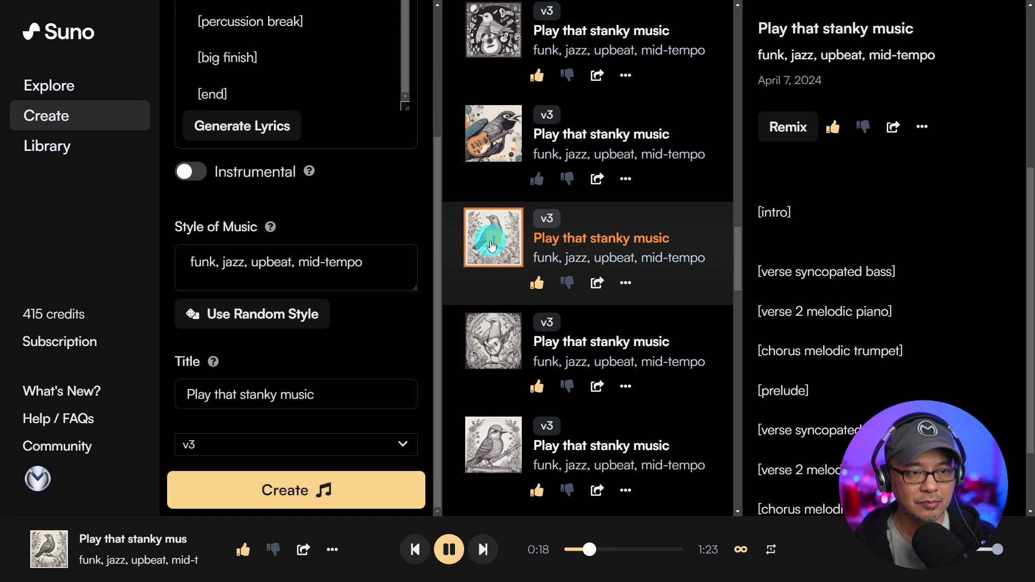
{"action": "left_click", "coordinate": [448, 549]}
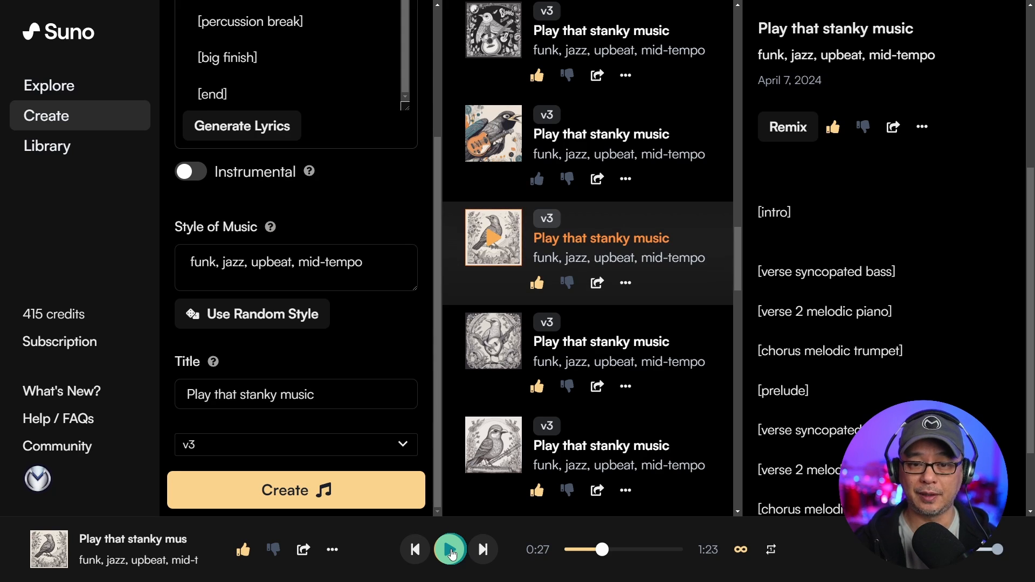
{"action": "left_click", "coordinate": [492, 237]}
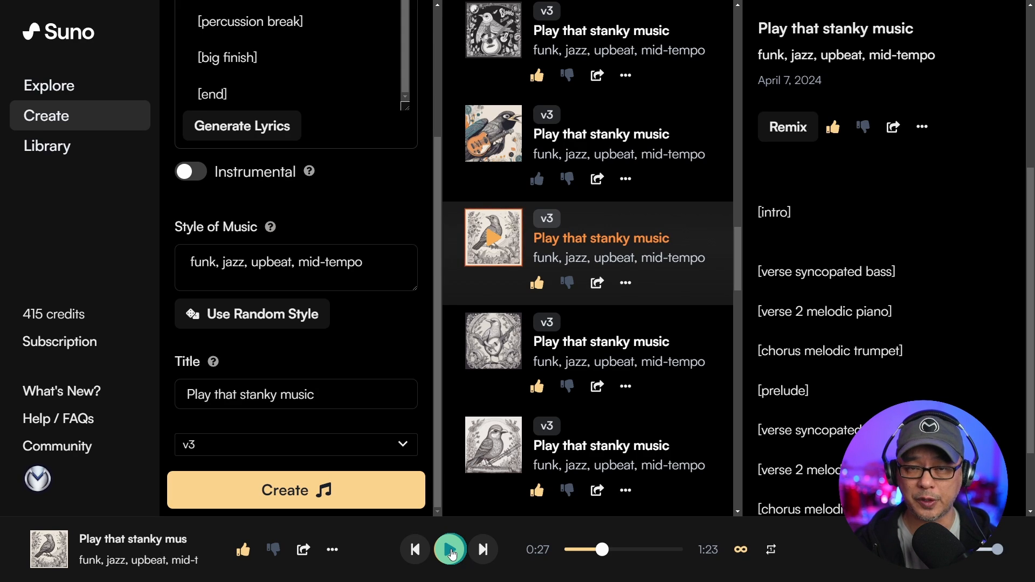
{"action": "scroll", "scroll_direction": "down", "scroll_amount": 3}
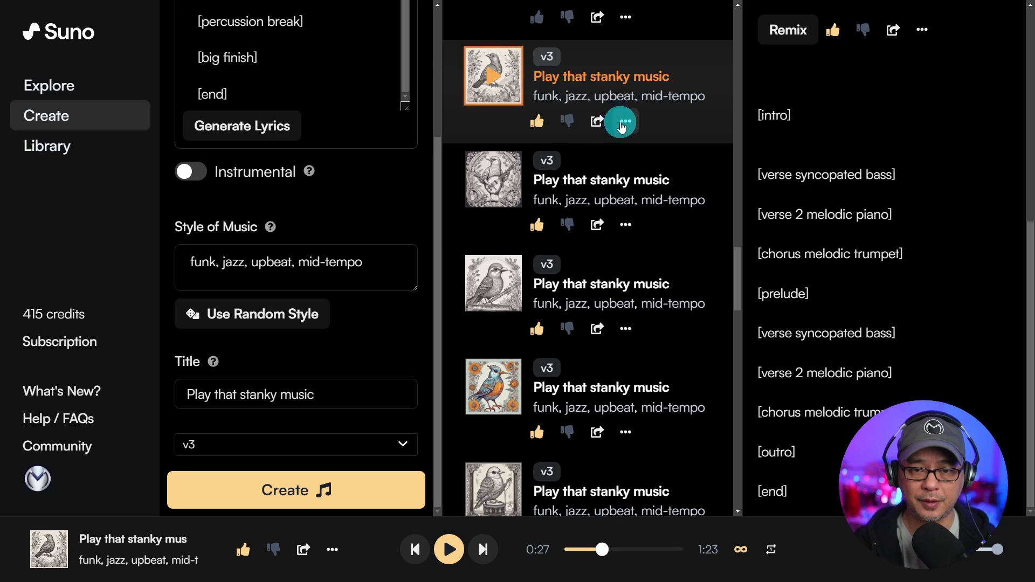
- Show the more-options menu for the stanky music song
{"action": "left_click", "coordinate": [624, 121]}
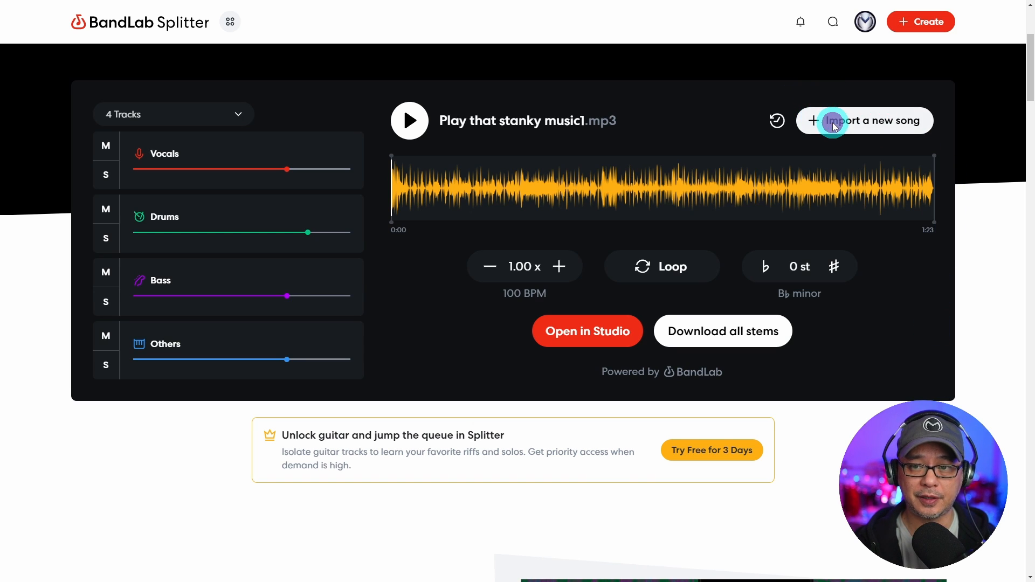
{"action": "left_click", "coordinate": [863, 120]}
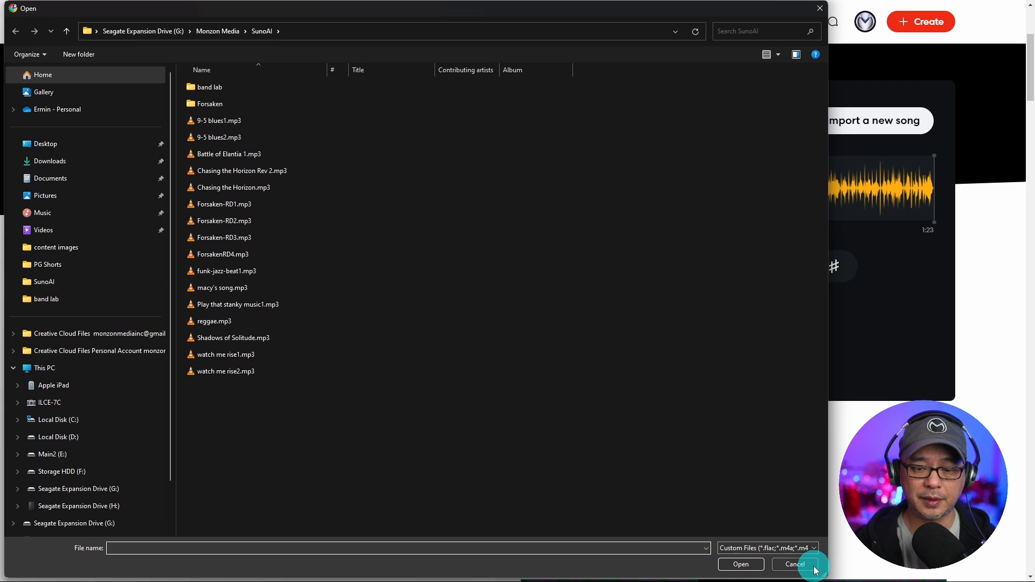
{"action": "left_click", "coordinate": [794, 564]}
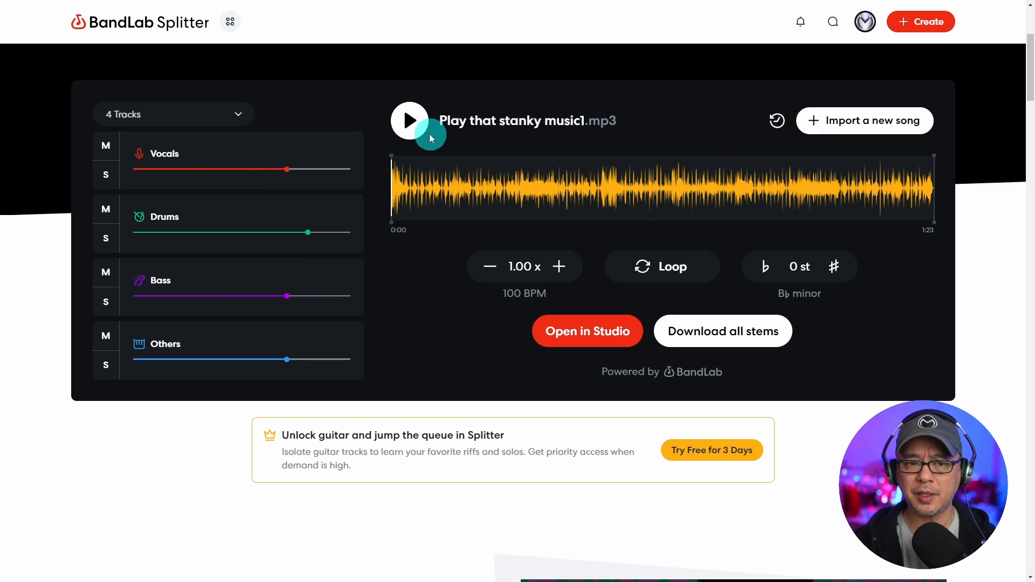
- Play the split song from the start, soloing Drums then Bass before returning to all four stems
{"action": "left_click", "coordinate": [409, 119]}
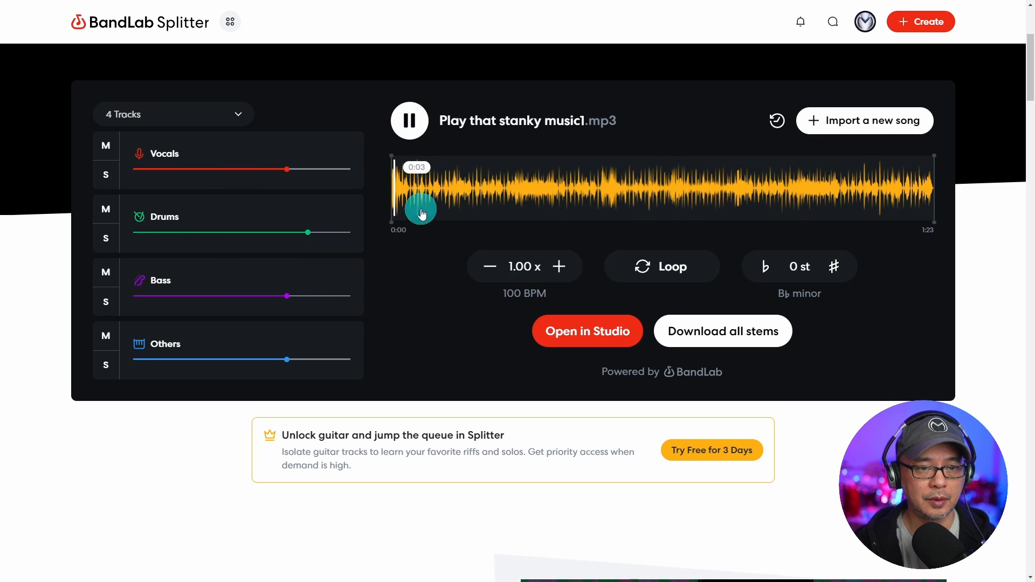
{"action": "left_click", "coordinate": [105, 238]}
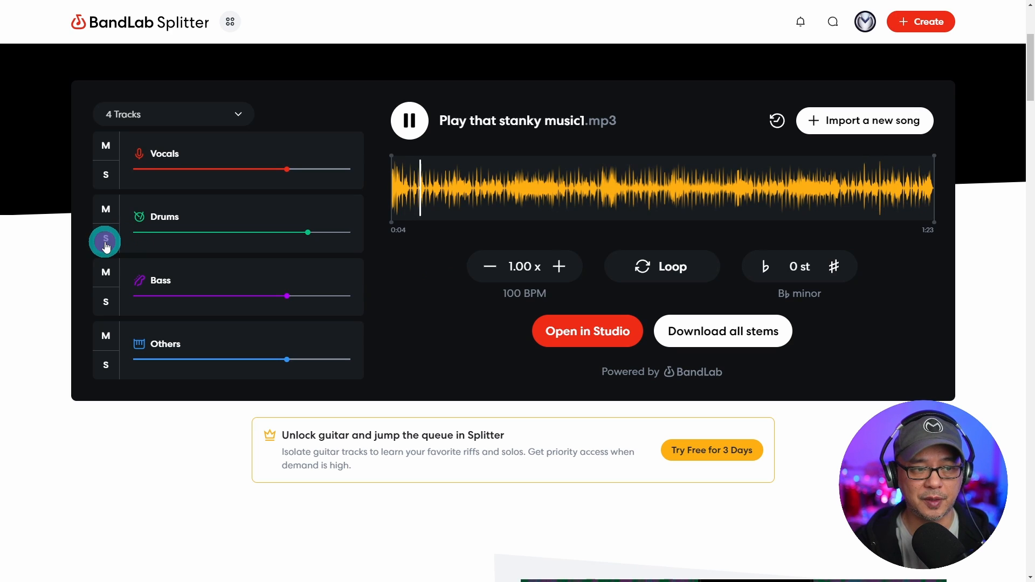
{"action": "left_click", "coordinate": [105, 240]}
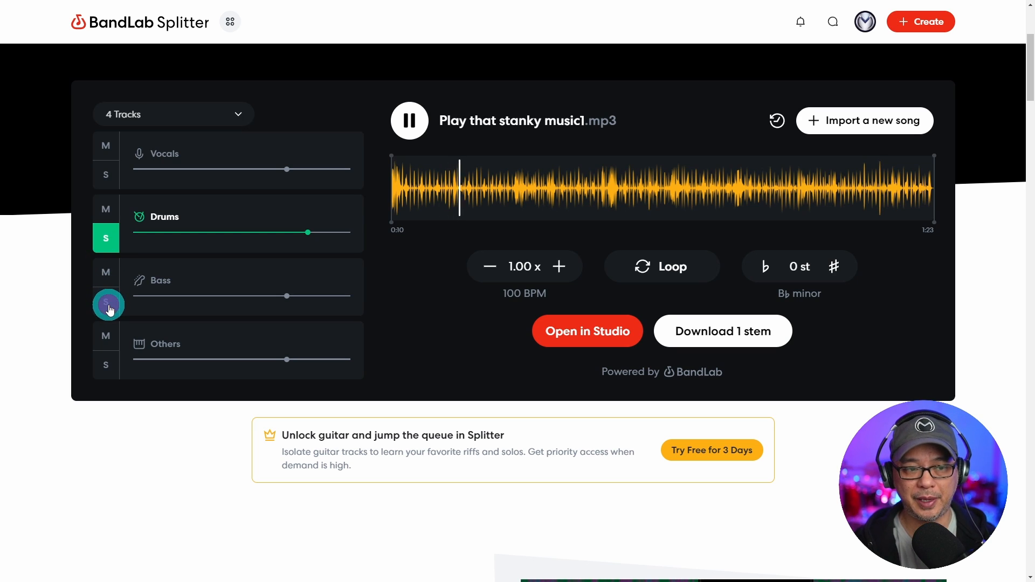
{"action": "left_click", "coordinate": [105, 302]}
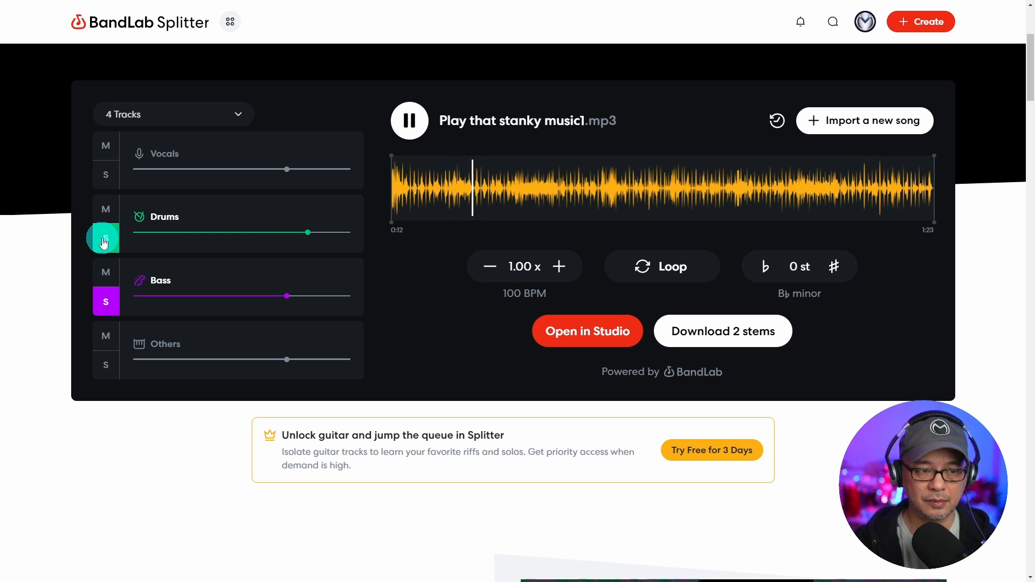
{"action": "left_click", "coordinate": [106, 240]}
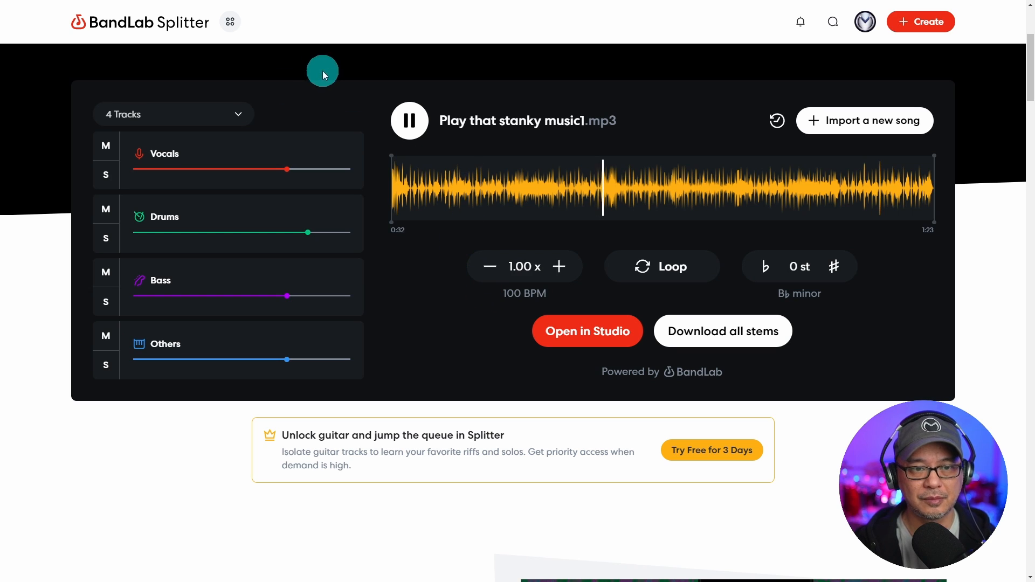
- Pause at 0:33, start downloading all four stems, dismiss the Save As window and open a stem in the studio
{"action": "left_click", "coordinate": [408, 121]}
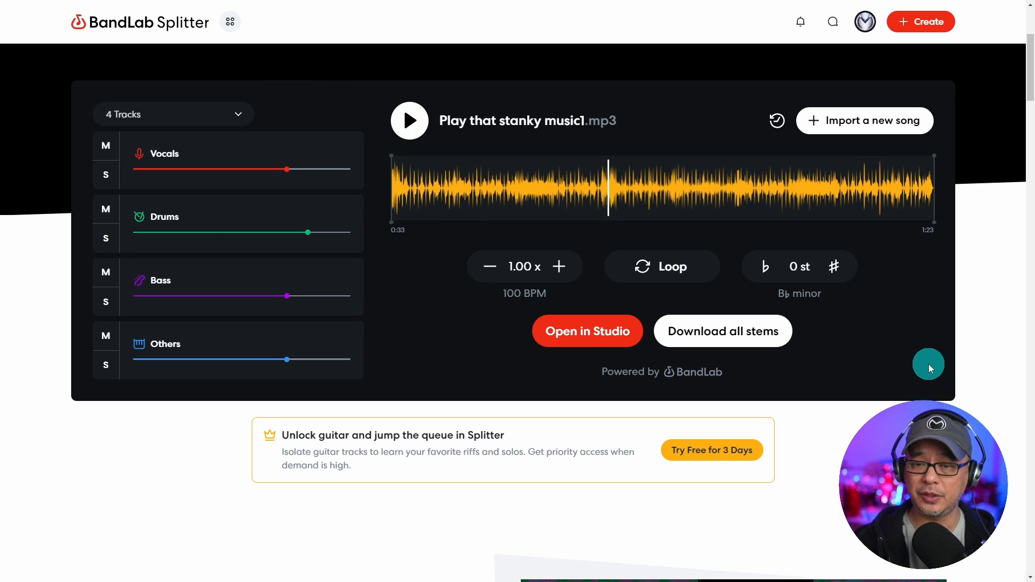
{"action": "left_click", "coordinate": [722, 330]}
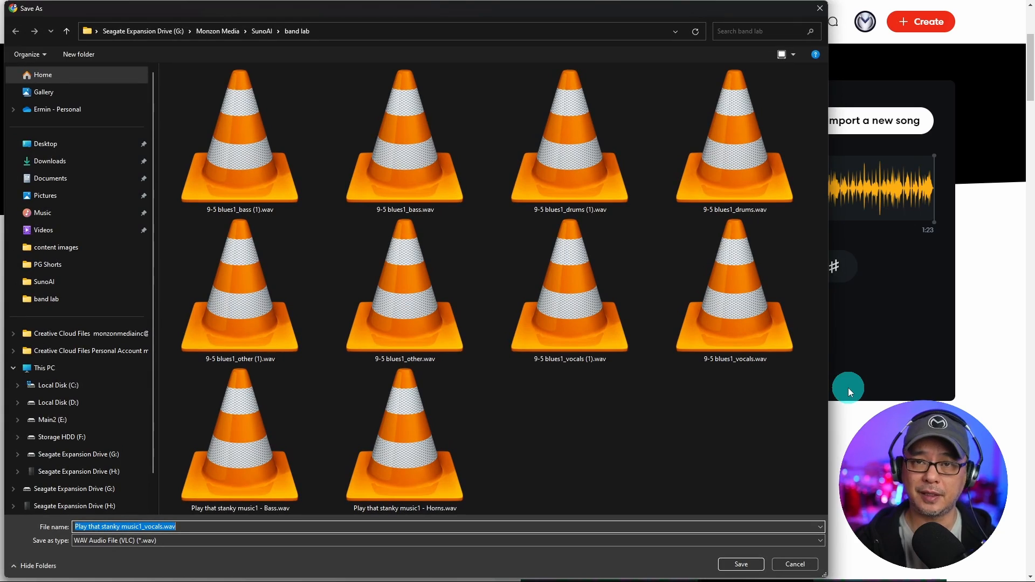
{"action": "mouse_move", "coordinate": [613, 457]}
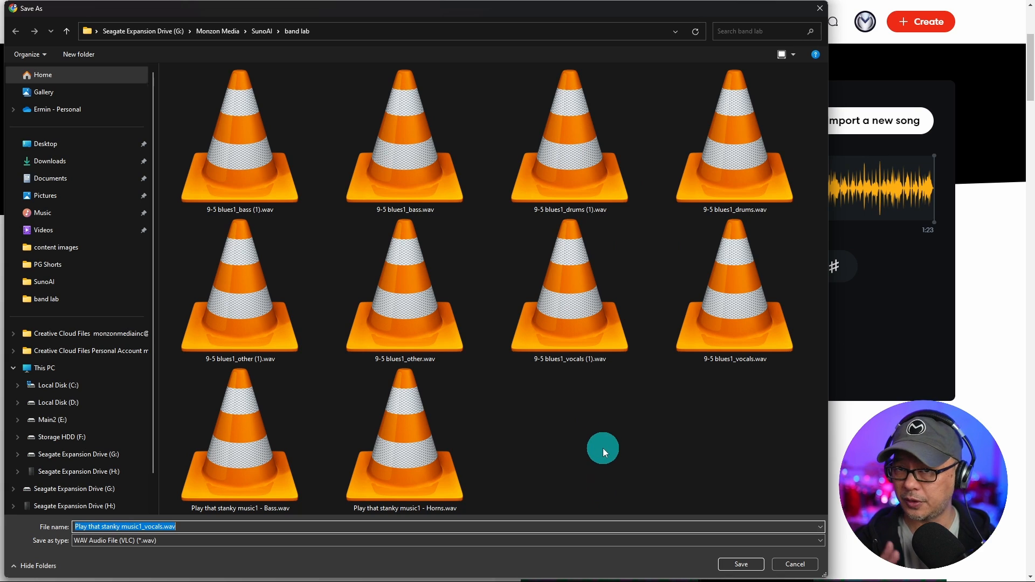
{"action": "left_click", "coordinate": [739, 564]}
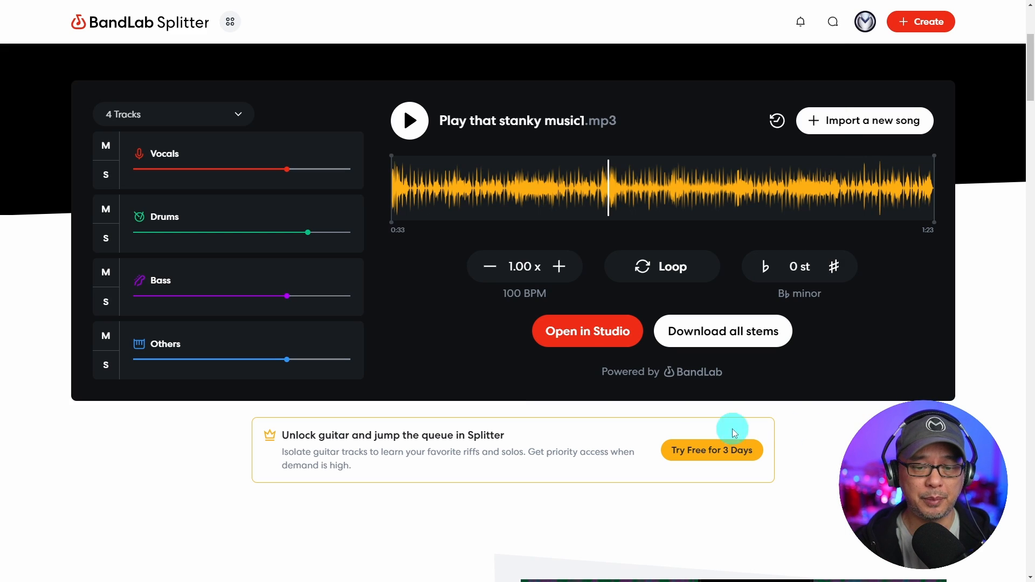
{"action": "left_click", "coordinate": [586, 331]}
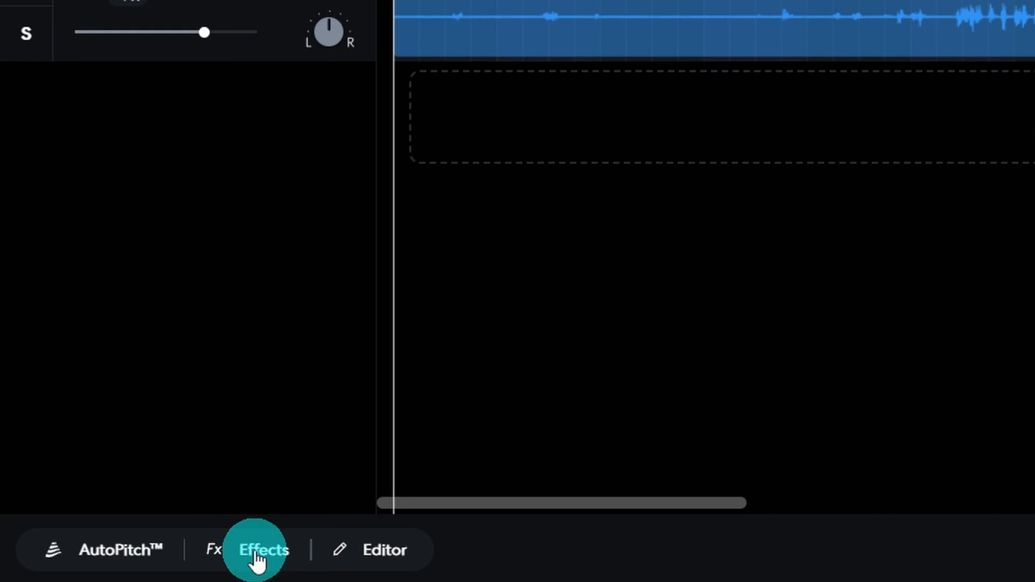
- Show the effects panel for the Drums track
{"action": "left_click", "coordinate": [263, 548]}
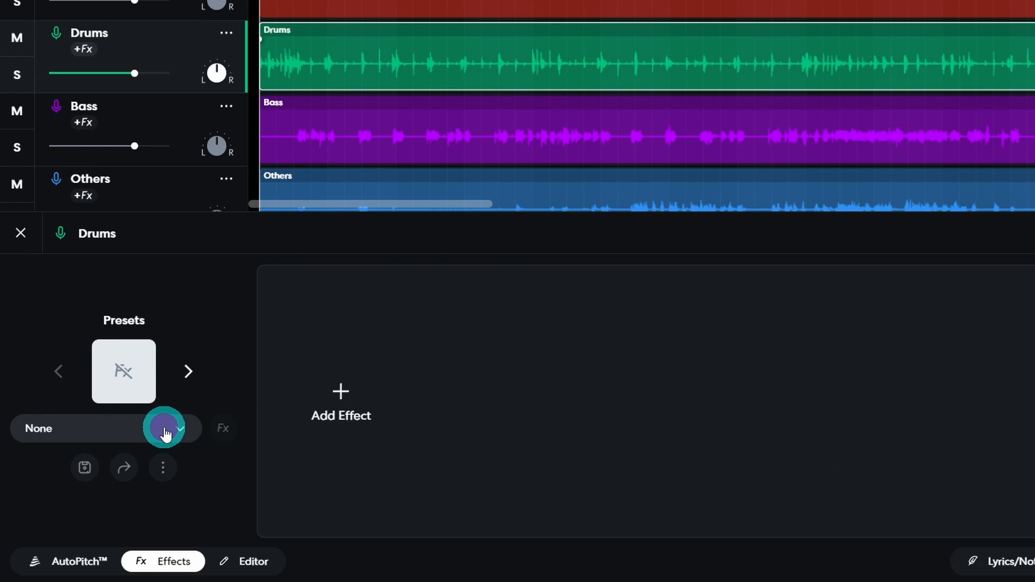
- Browse the Vocals and Enhanced preset categories and apply the Mellow Drums preset
{"action": "left_click", "coordinate": [180, 428]}
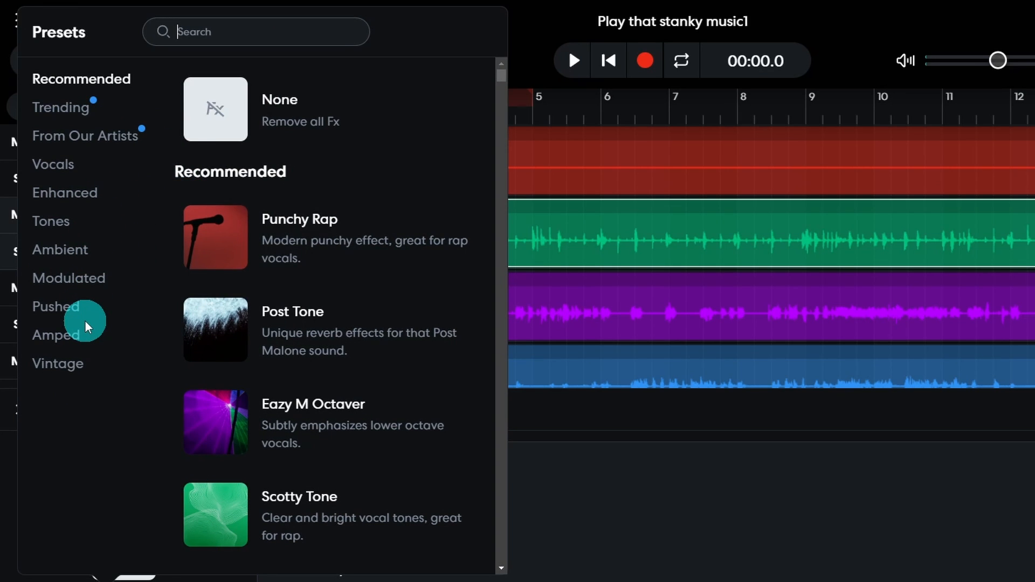
{"action": "left_click", "coordinate": [53, 164]}
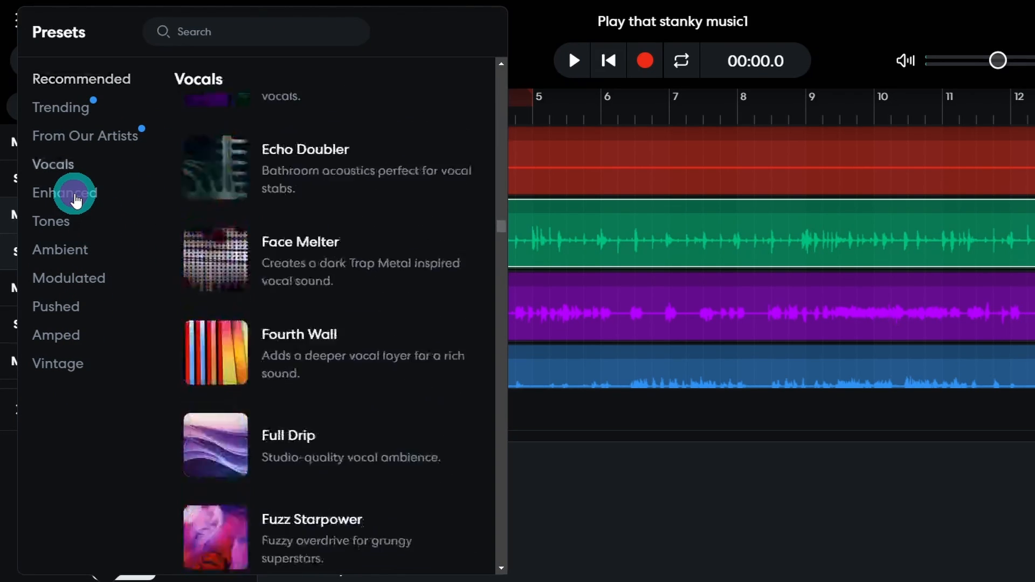
{"action": "left_click", "coordinate": [63, 193]}
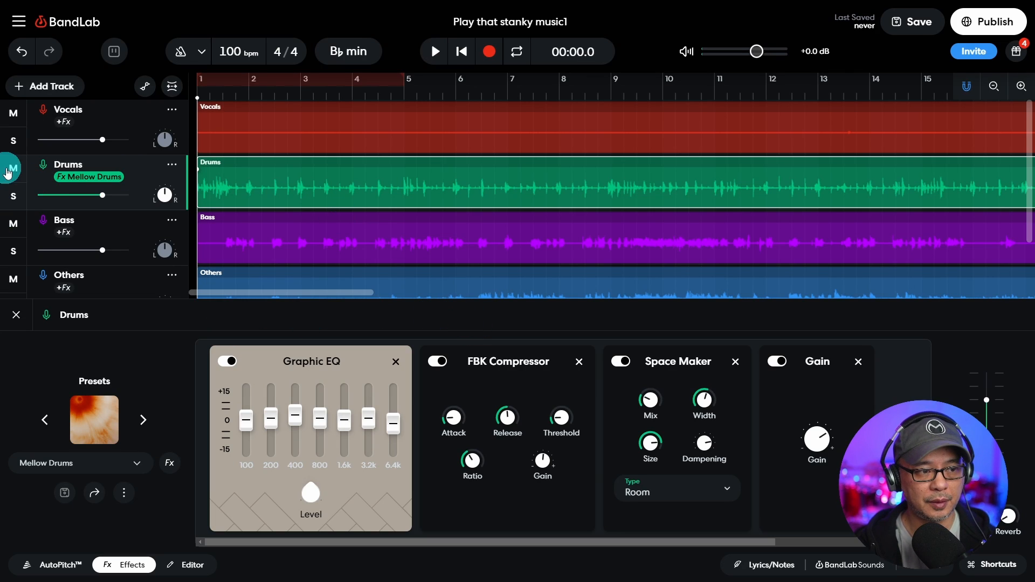
- Solo the Drums track, play it, and compare the sound with its effects bypassed and re-enabled
{"action": "left_click", "coordinate": [12, 169]}
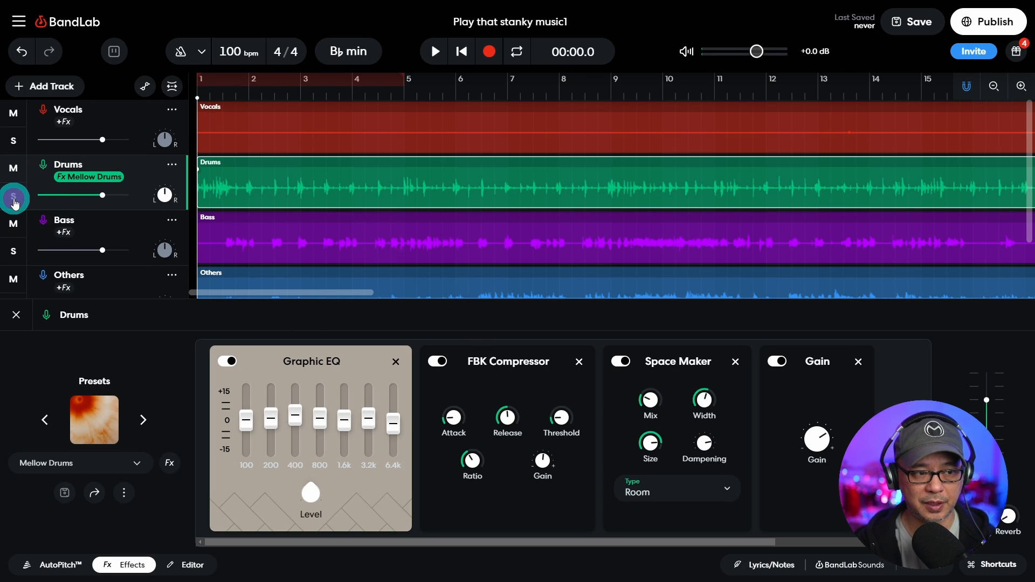
{"action": "left_click", "coordinate": [12, 197]}
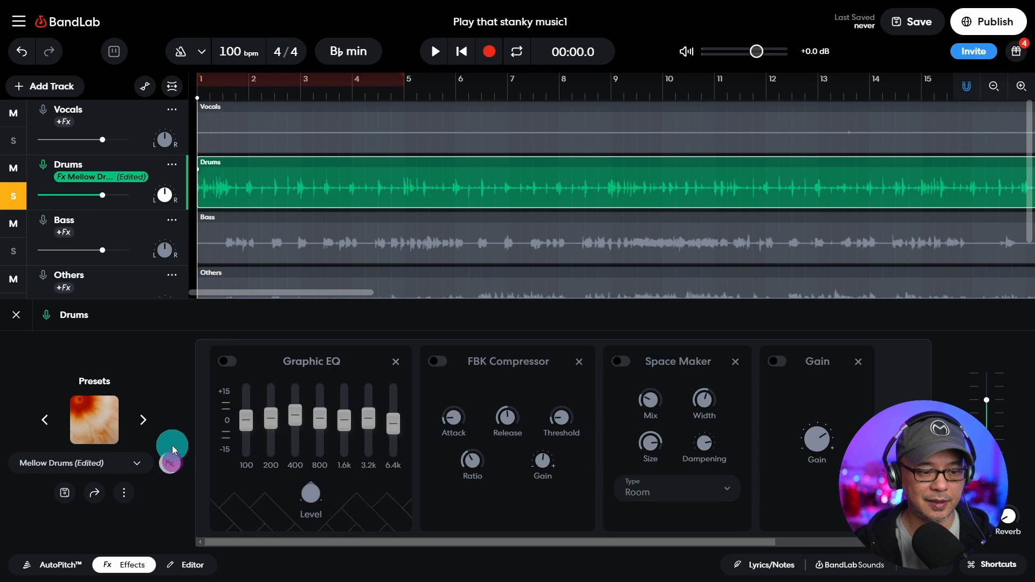
{"action": "left_click", "coordinate": [433, 52]}
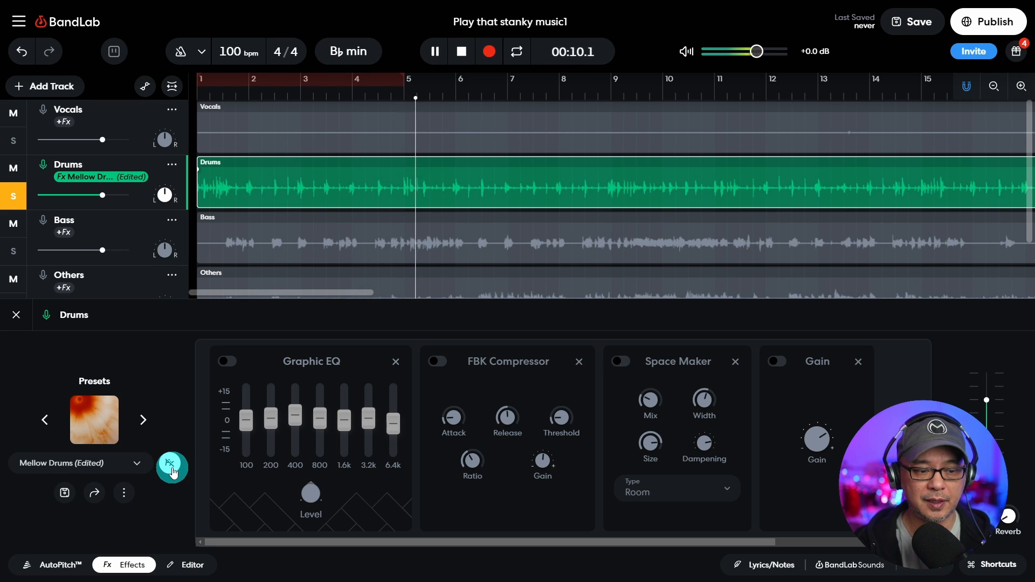
{"action": "left_click", "coordinate": [171, 467]}
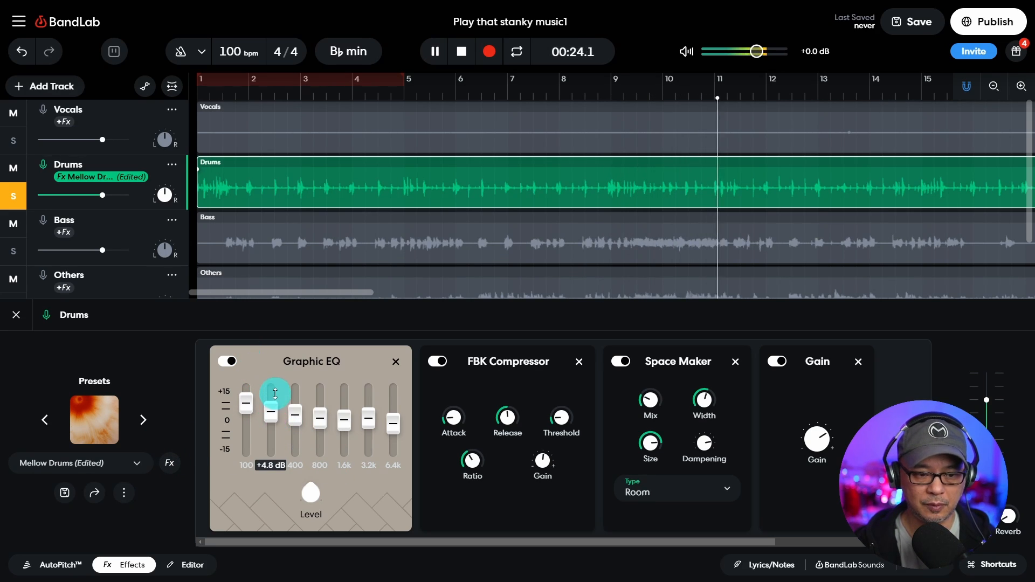
- Boost the 200 Hz and 400 Hz Graphic EQ bands on the Drums stem, then toggle its solo
{"action": "left_click_drag", "start_coordinate": [274, 393], "coordinate": [293, 412]}
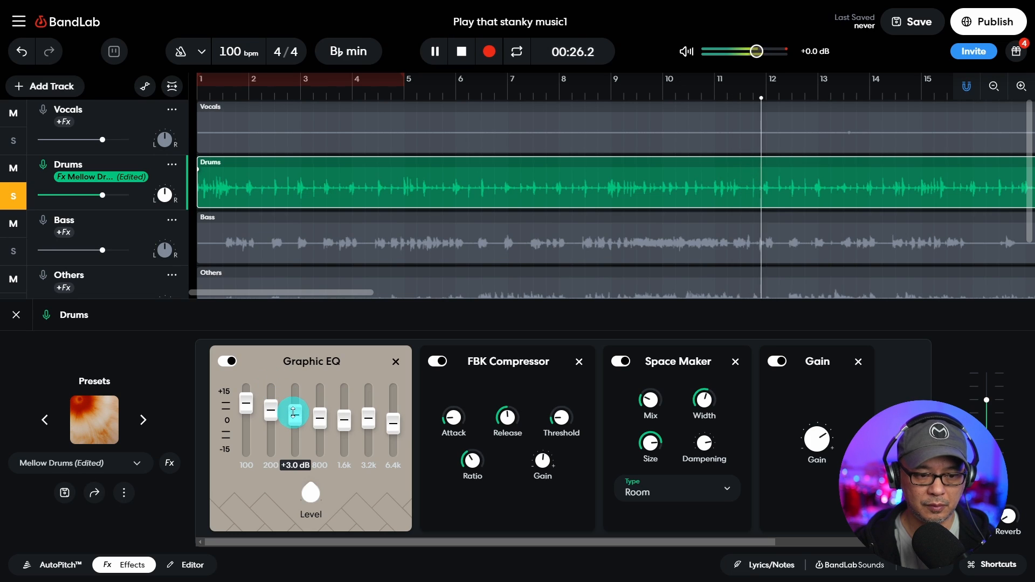
{"action": "left_click_drag", "start_coordinate": [293, 413], "coordinate": [325, 433]}
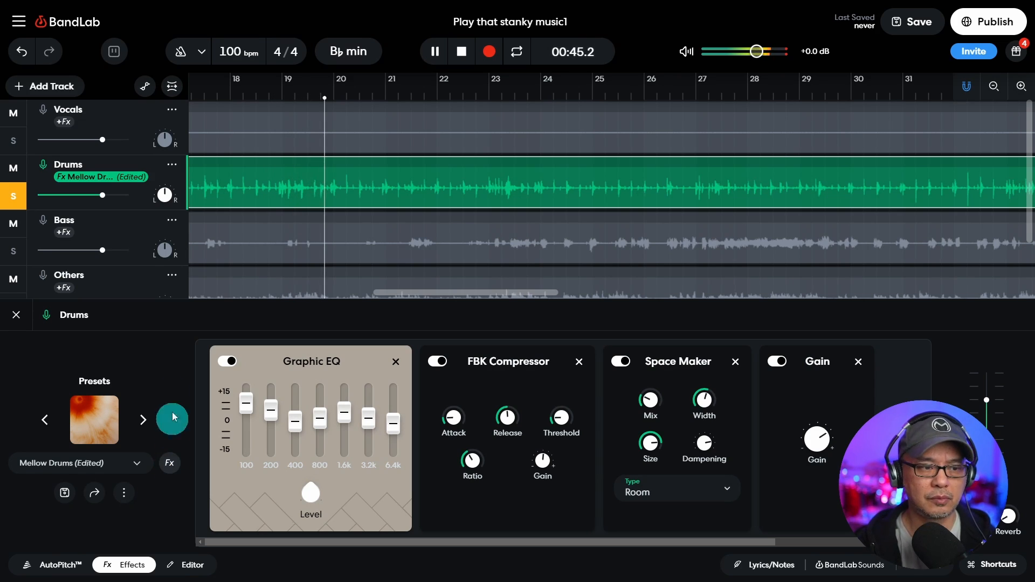
{"action": "mouse_move", "coordinate": [12, 196]}
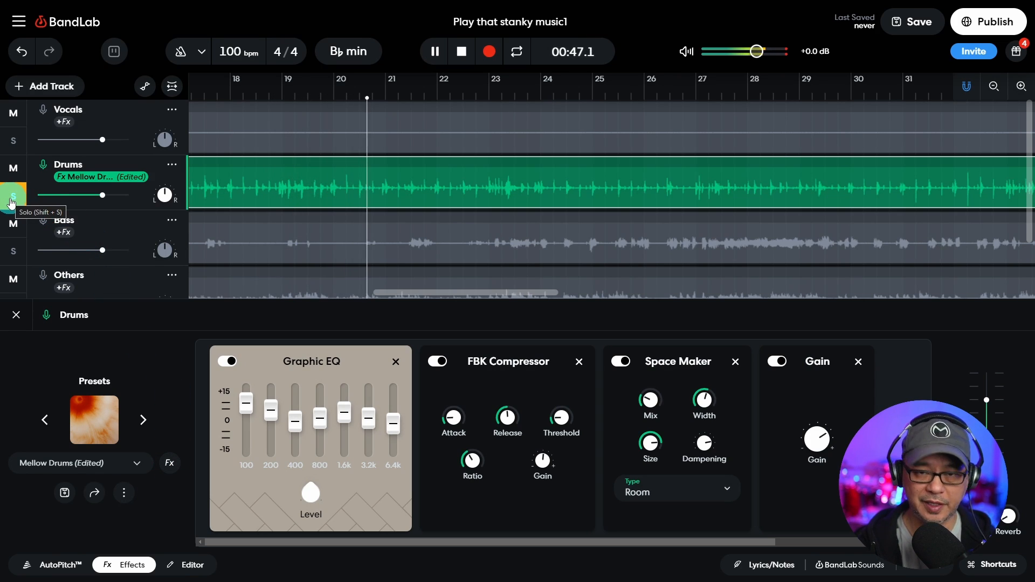
{"action": "left_click", "coordinate": [12, 196]}
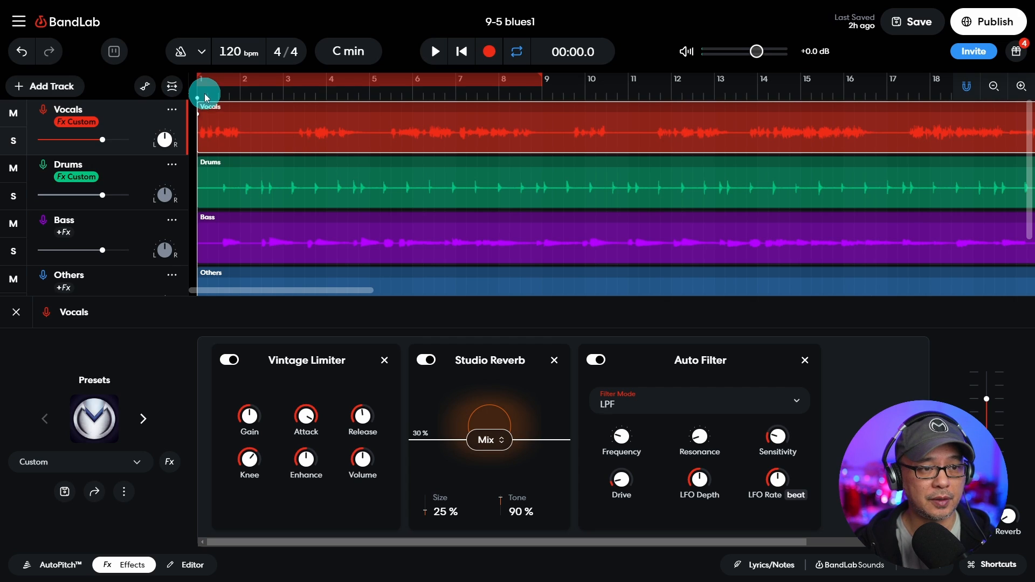
- Play 9-5 blues1, lower the vocal Studio Reverb mix to 12%, then bypass all Vocals effects and replay
{"action": "left_click", "coordinate": [433, 51]}
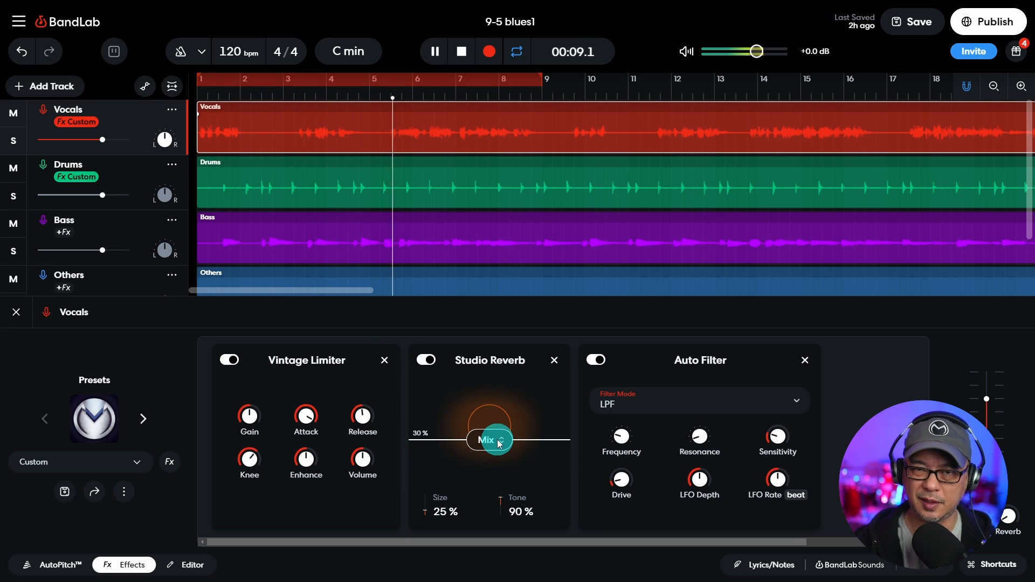
{"action": "left_click_drag", "start_coordinate": [488, 439], "coordinate": [489, 450]}
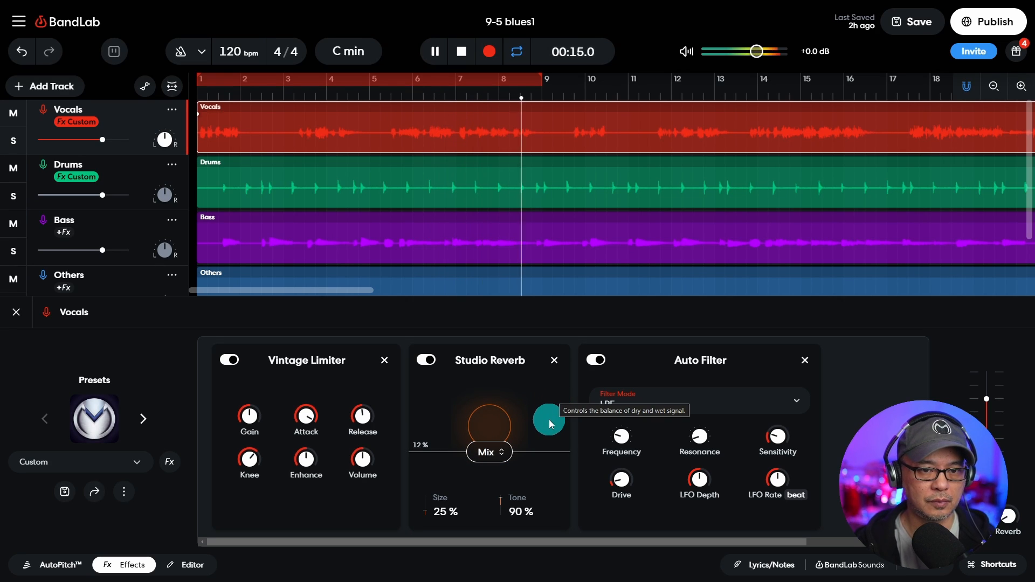
{"action": "left_click", "coordinate": [462, 51]}
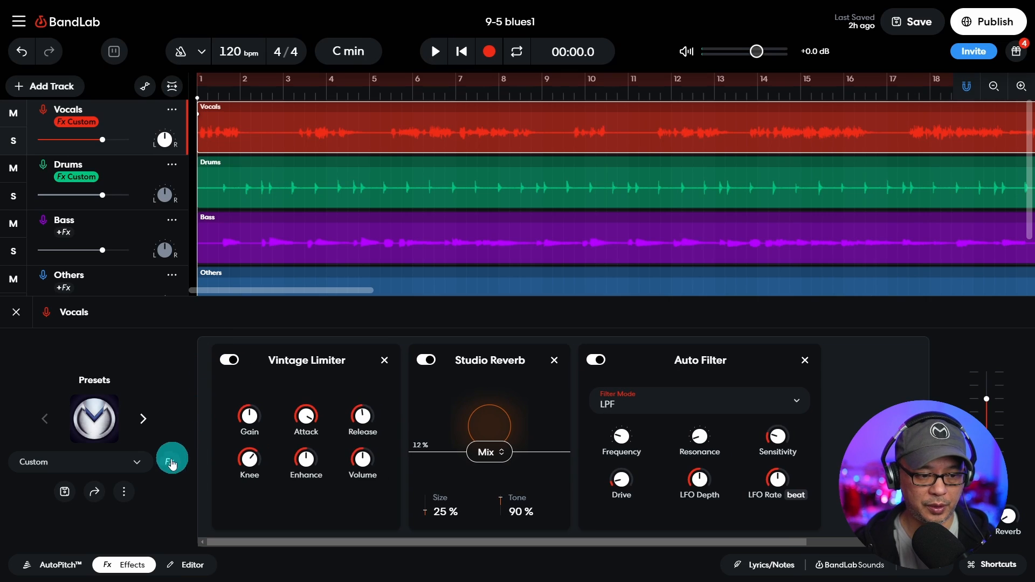
{"action": "left_click", "coordinate": [172, 459]}
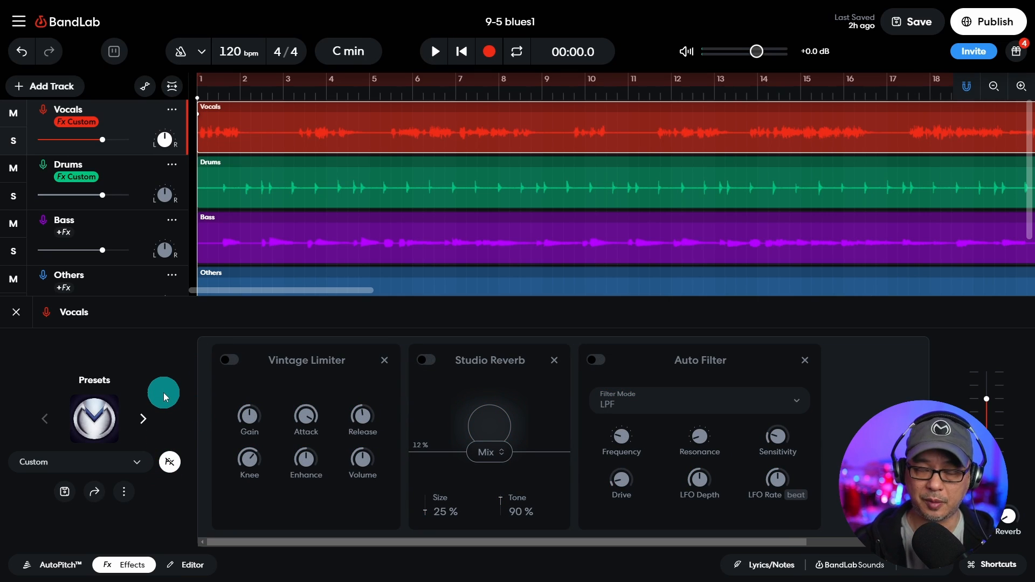
{"action": "left_click", "coordinate": [434, 52]}
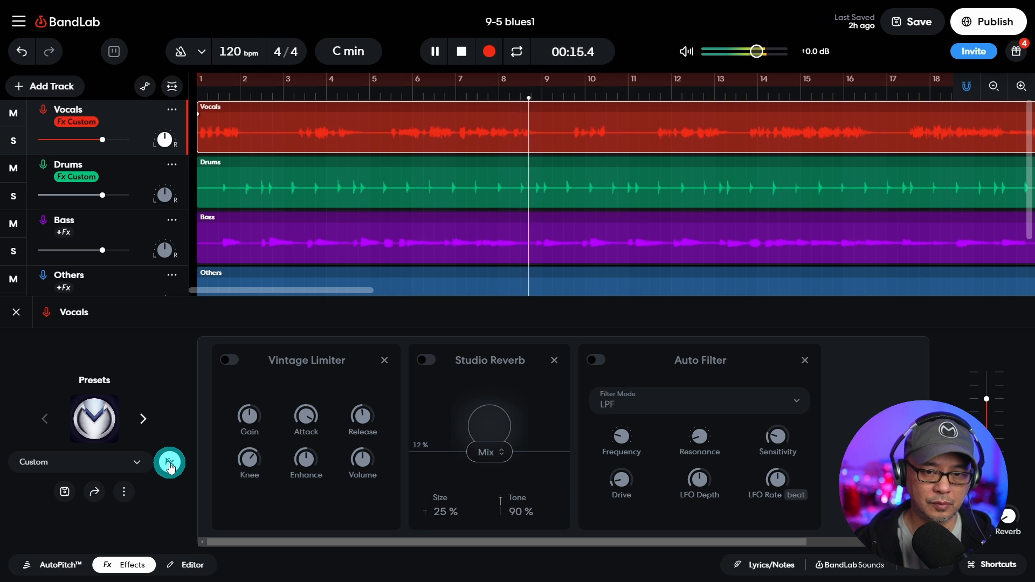
{"action": "left_click", "coordinate": [170, 462]}
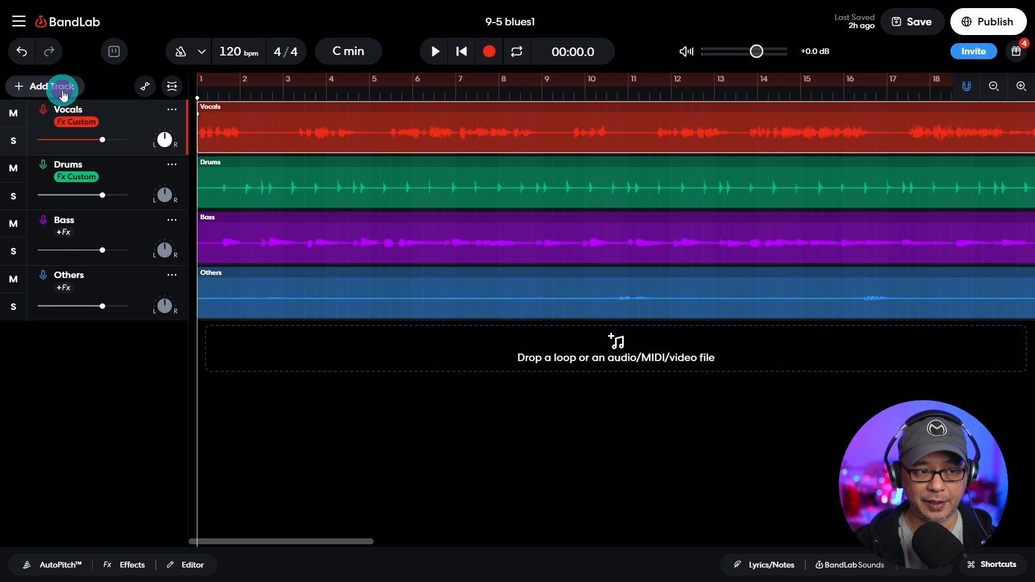
- Add a virtual instrument track and load the Classic Rock kit from the Drum Kits category
{"action": "left_click", "coordinate": [44, 86]}
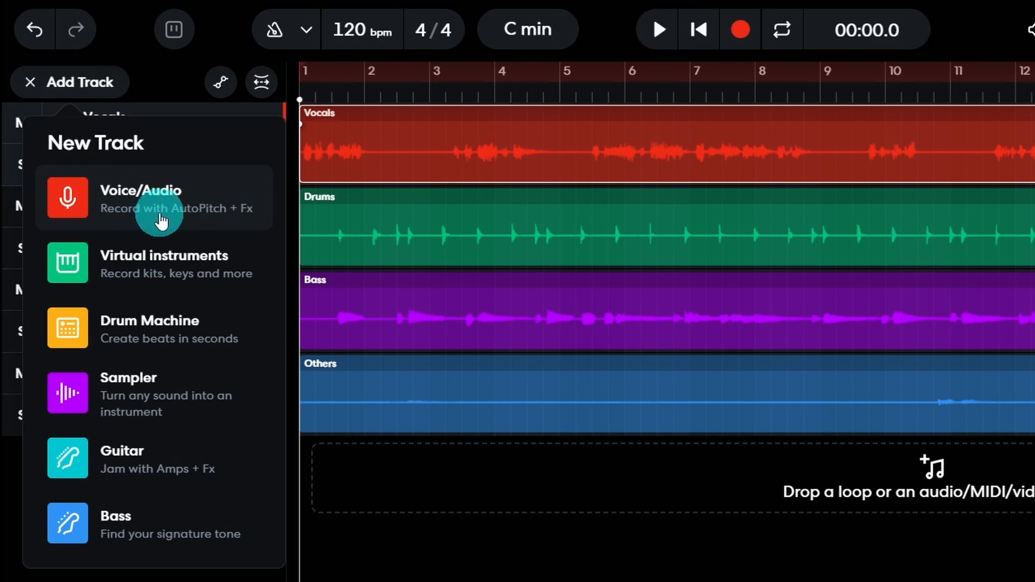
{"action": "mouse_move", "coordinate": [187, 273]}
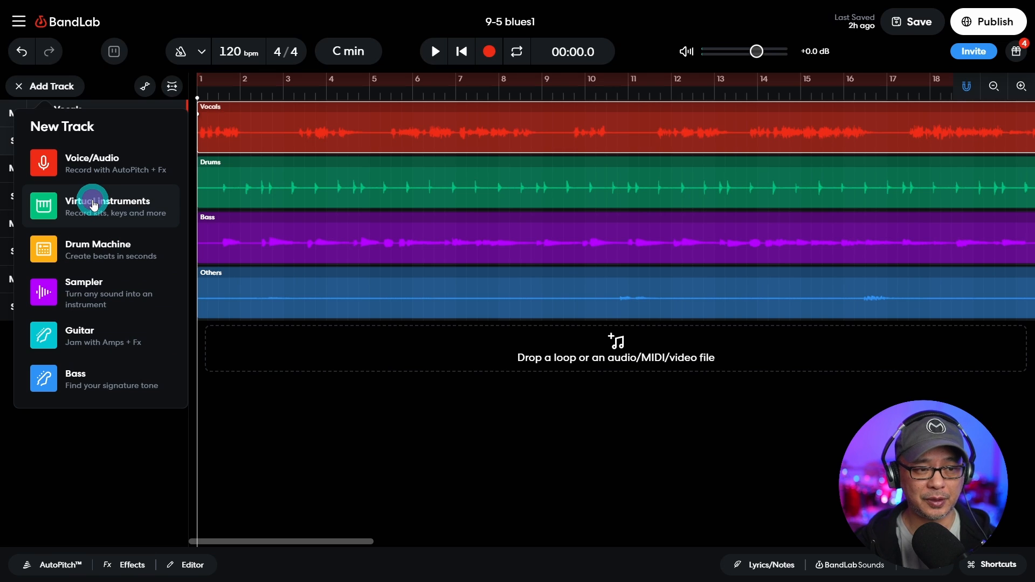
{"action": "left_click", "coordinate": [108, 204]}
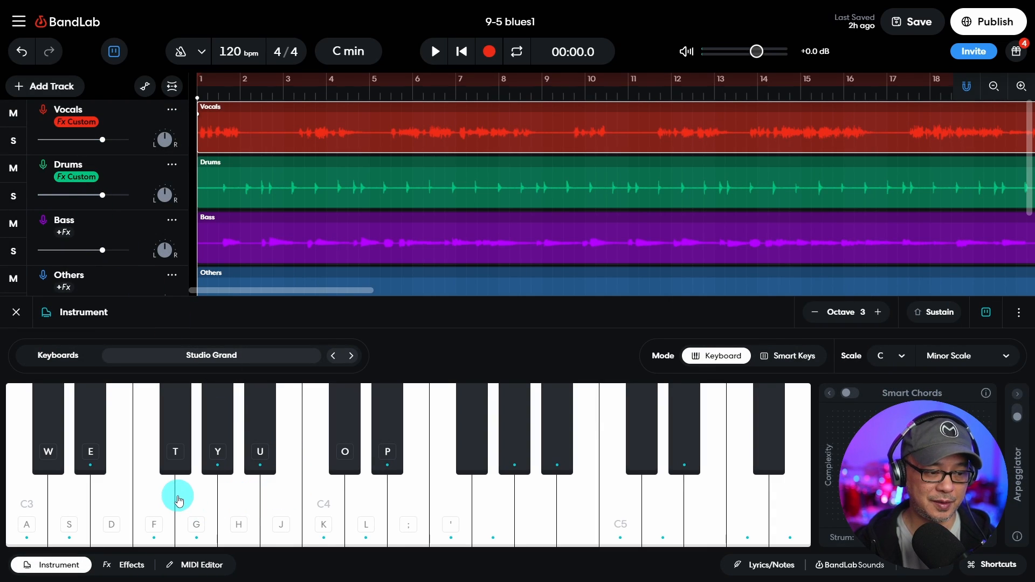
{"action": "left_click", "coordinate": [173, 469]}
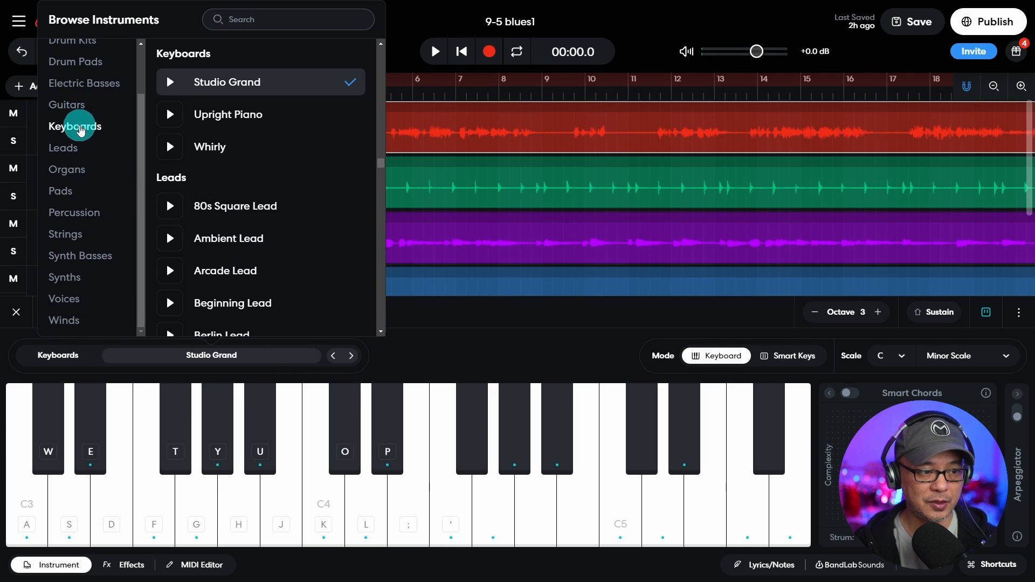
{"action": "left_click", "coordinate": [73, 94]}
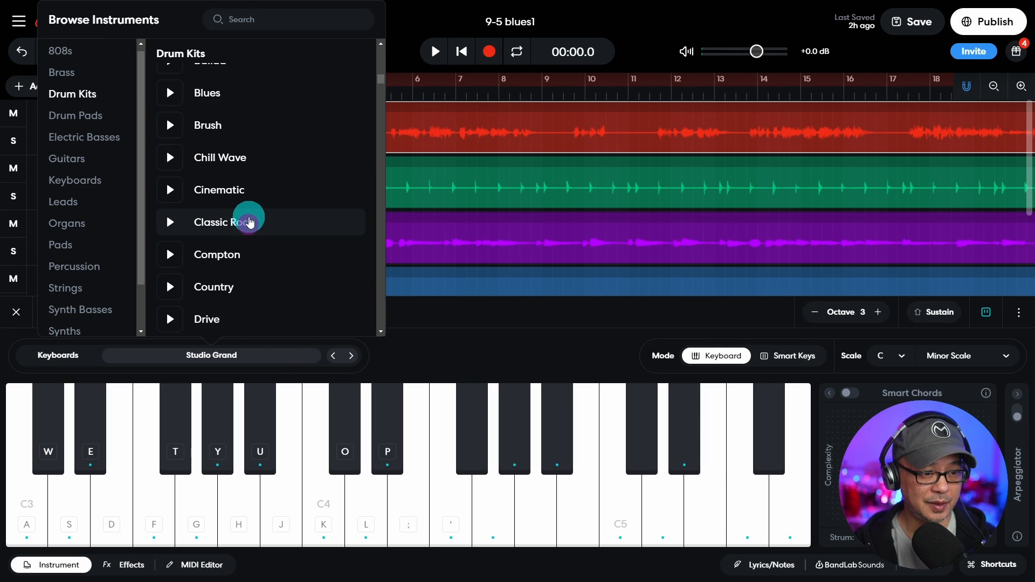
{"action": "left_click", "coordinate": [218, 222]}
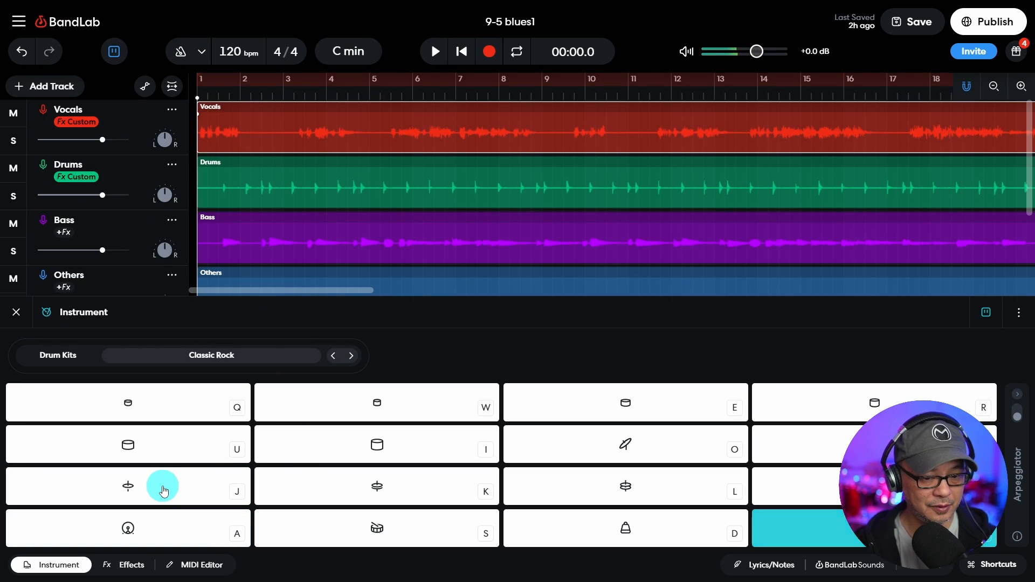
- Tap a cymbal pad, then preview the Choir Synth from the Voices instruments and stop it
{"action": "left_click", "coordinate": [377, 486]}
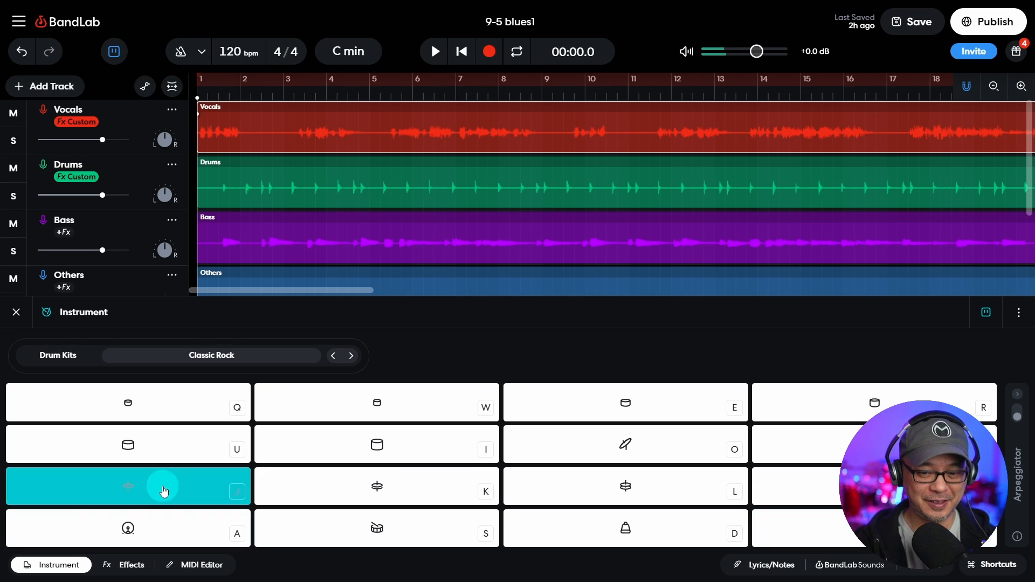
{"action": "left_click", "coordinate": [127, 528]}
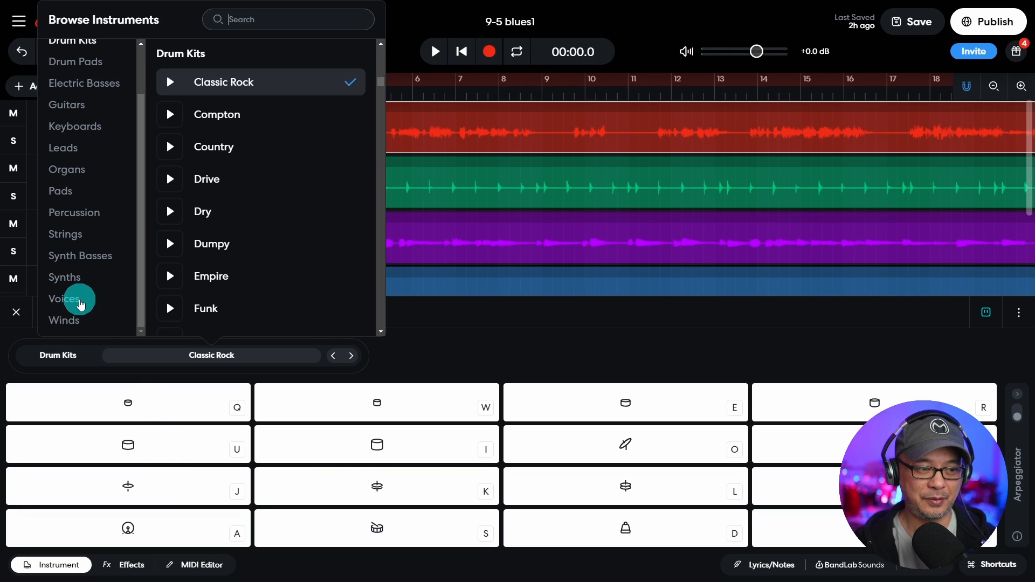
{"action": "left_click", "coordinate": [64, 299]}
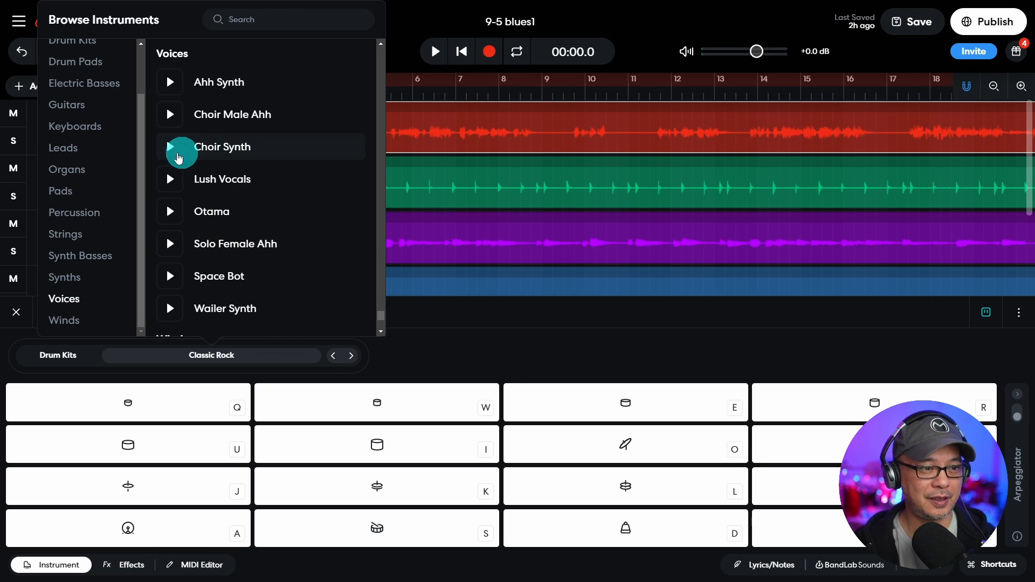
{"action": "left_click", "coordinate": [170, 147]}
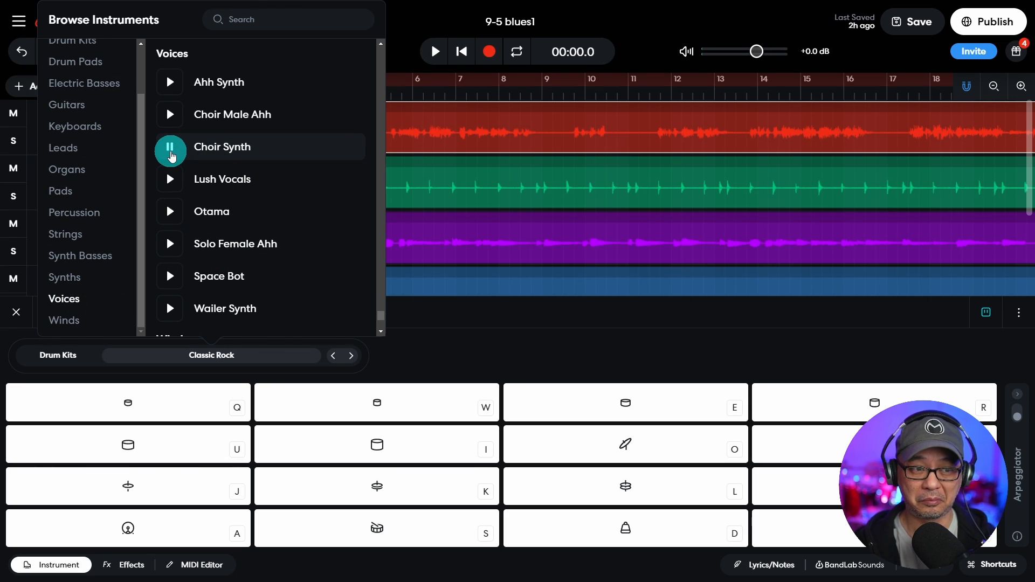
{"action": "left_click", "coordinate": [17, 312]}
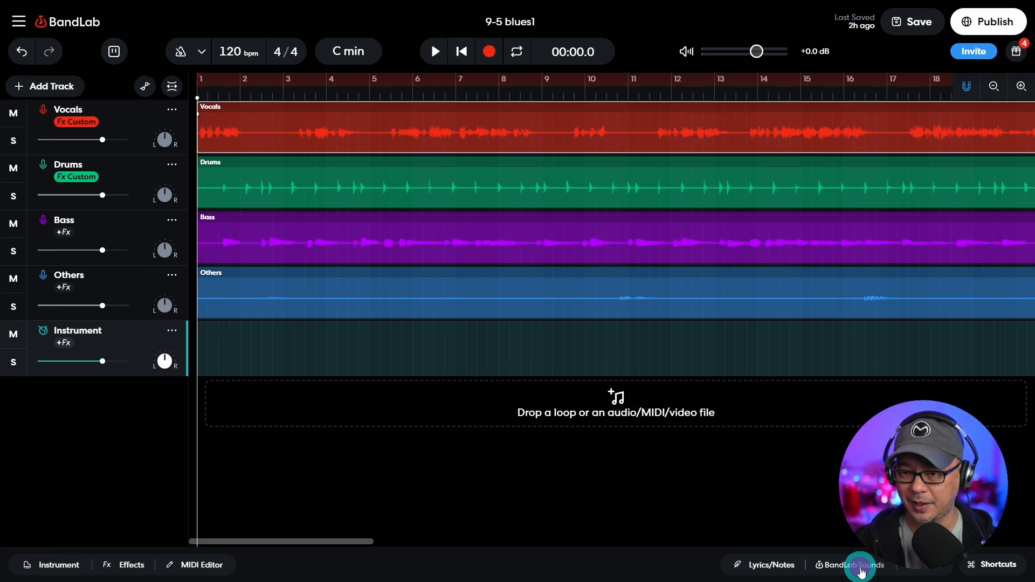
- Browse the sample Packs in the BandLab Sounds library
{"action": "left_click", "coordinate": [850, 564]}
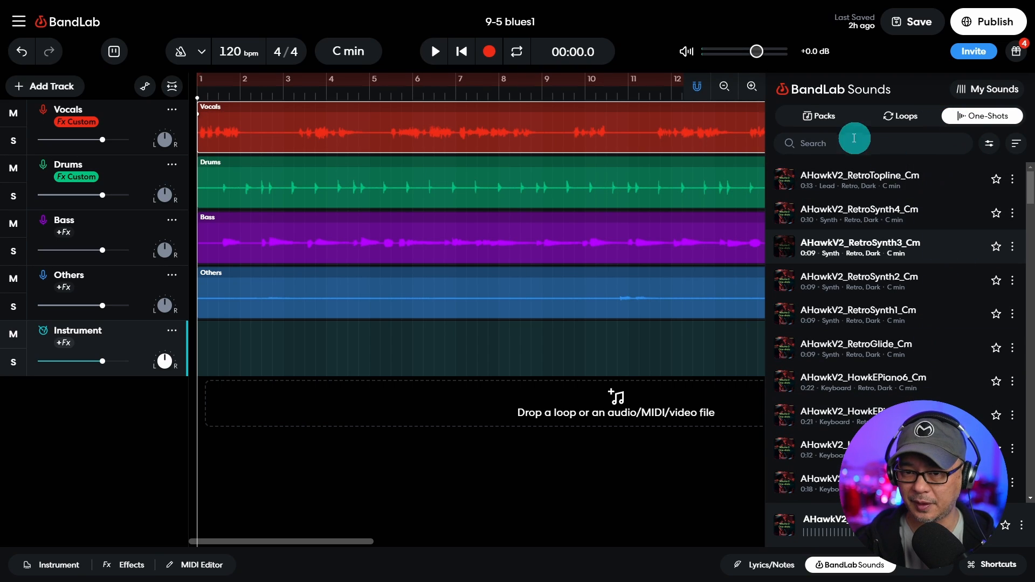
{"action": "left_click", "coordinate": [817, 116]}
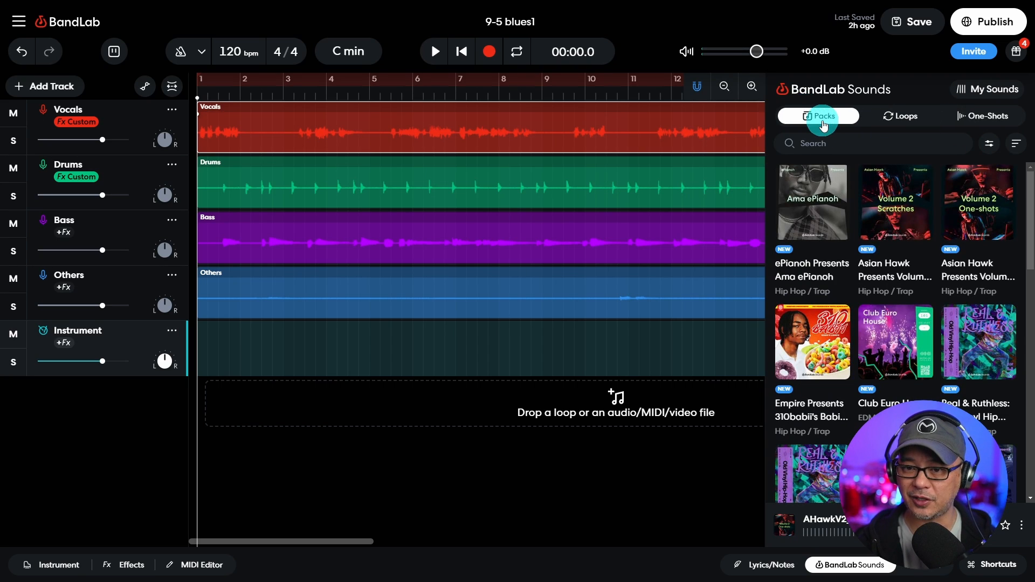
{"action": "scroll", "scroll_direction": "down", "scroll_amount": 3}
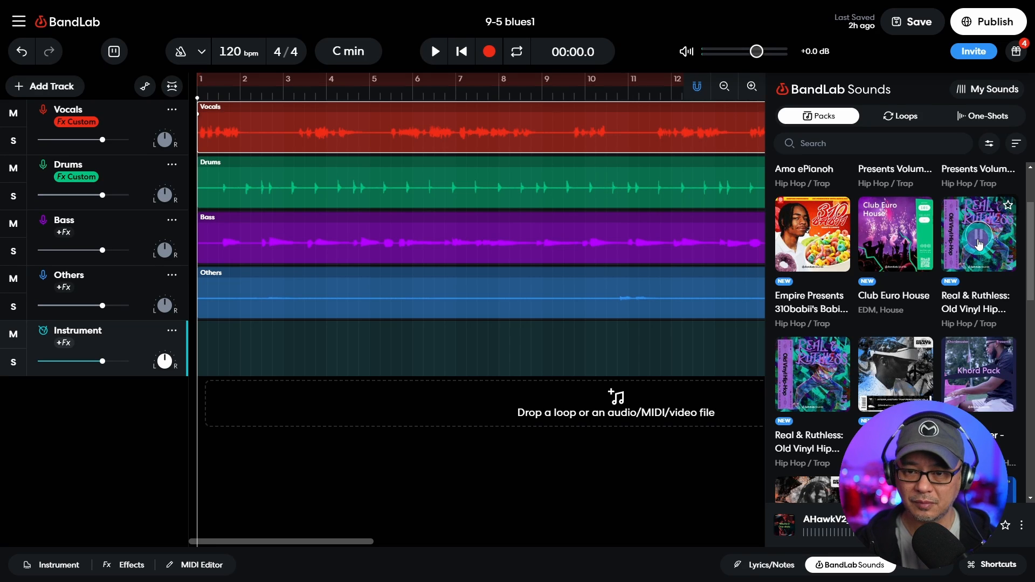
- Filter Loops to Drum and preview Flutter_127_FullDrums_05_4bars
{"action": "left_click", "coordinate": [905, 116]}
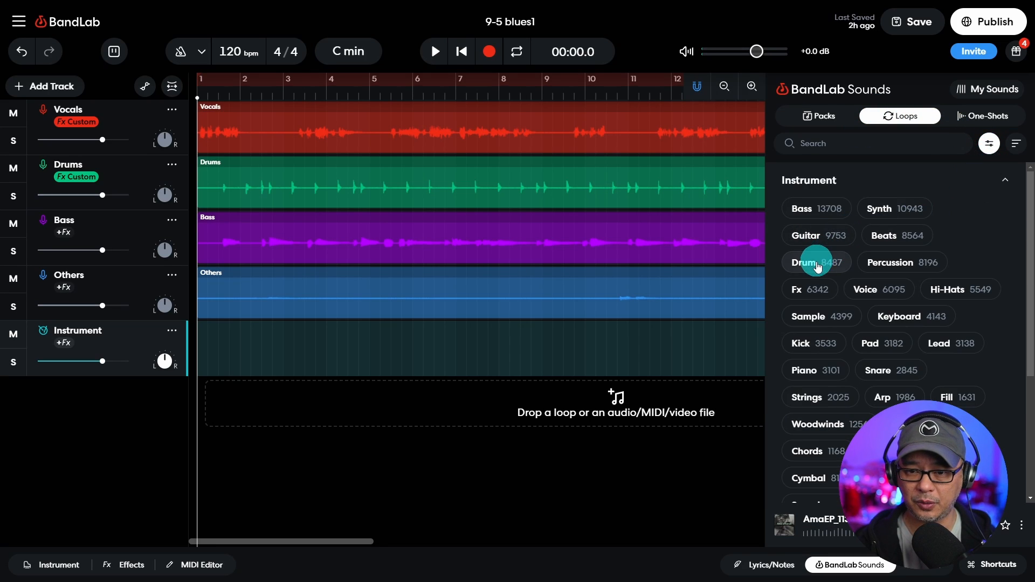
{"action": "left_click", "coordinate": [815, 262]}
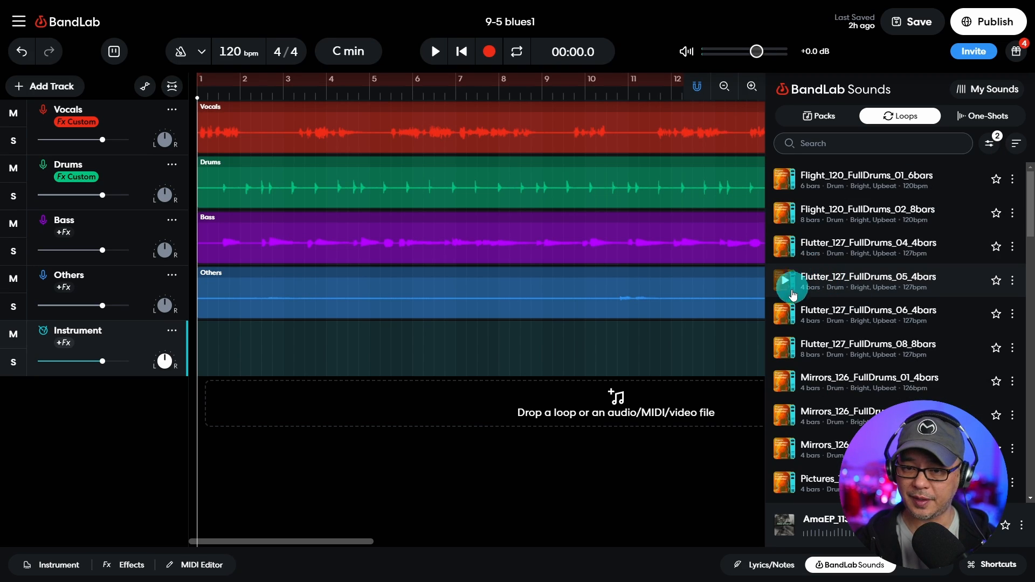
{"action": "left_click", "coordinate": [784, 280]}
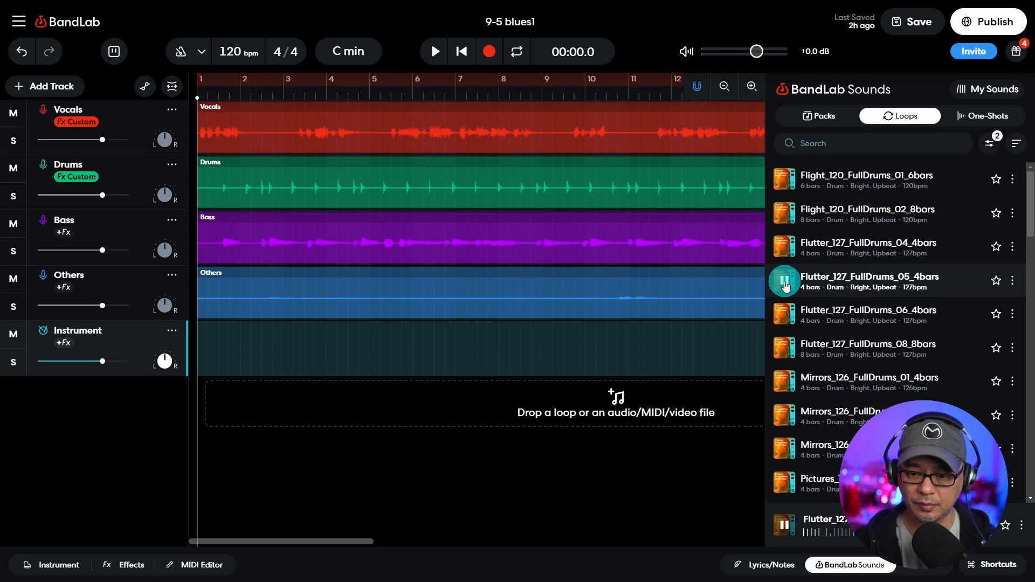